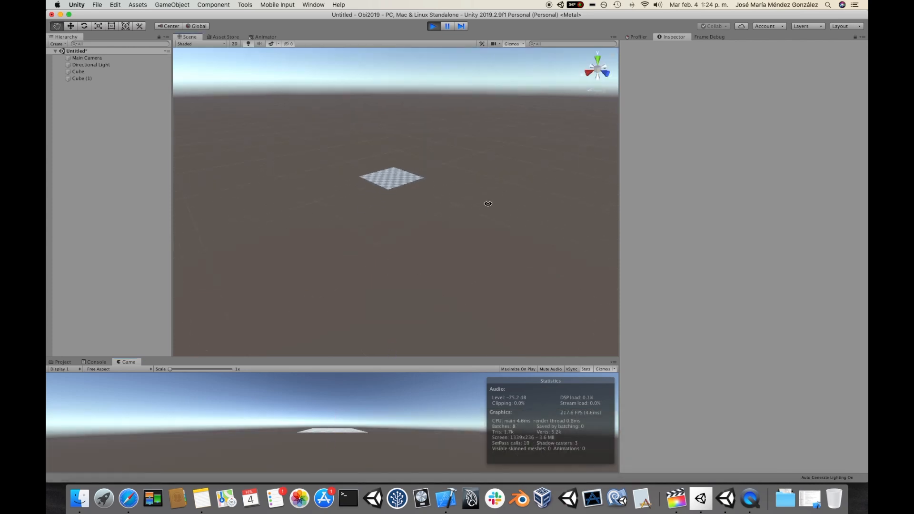
Step: Exit Play mode to stop the cube tunneling demo
{"action": "left_click", "coordinate": [115, 5]}
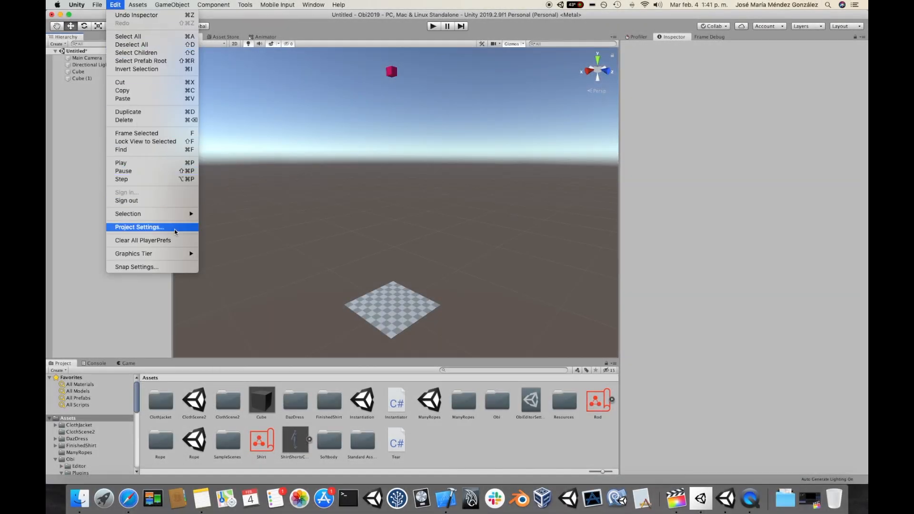
Step: Run the Tunneling scene with its Obi Solver and disk-shaped Obi Emitter
{"action": "left_click", "coordinate": [139, 227]}
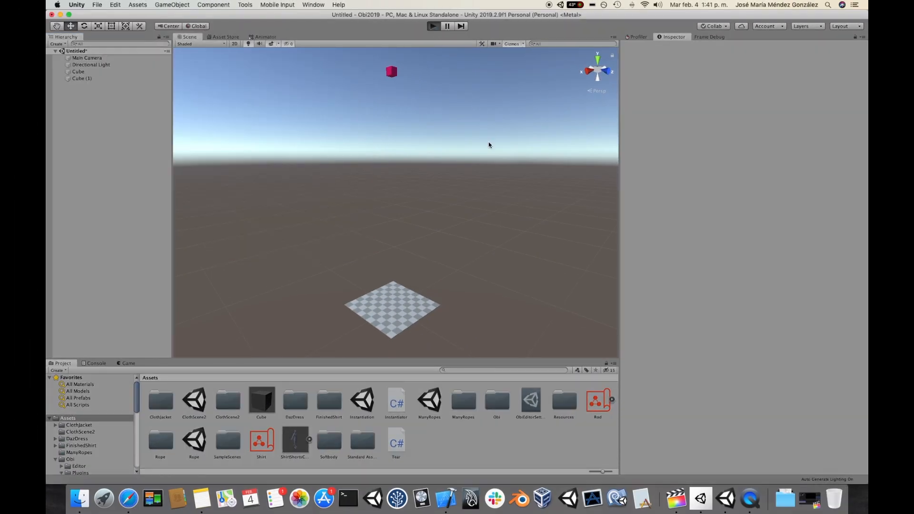
{"action": "left_click", "coordinate": [432, 27]}
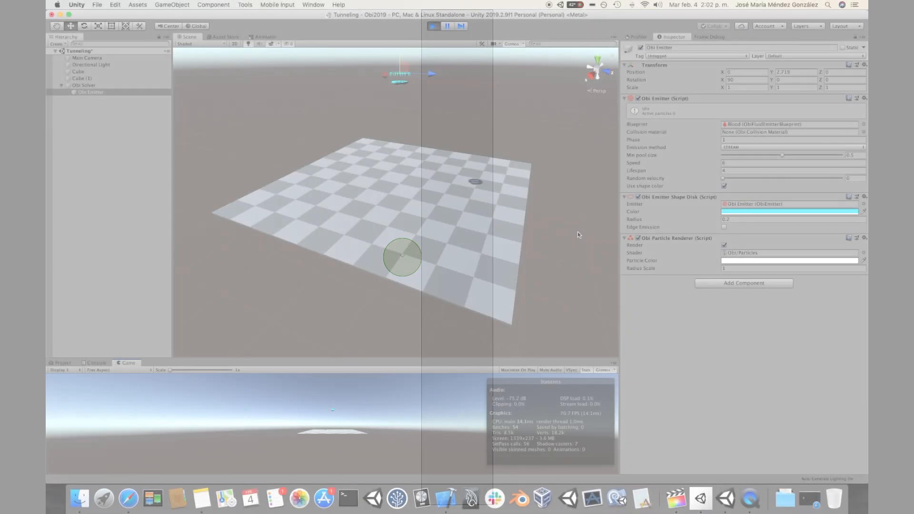
Step: Play the FaucetAndBucketScale scene with the bucket full of particles
{"action": "left_click", "coordinate": [433, 27]}
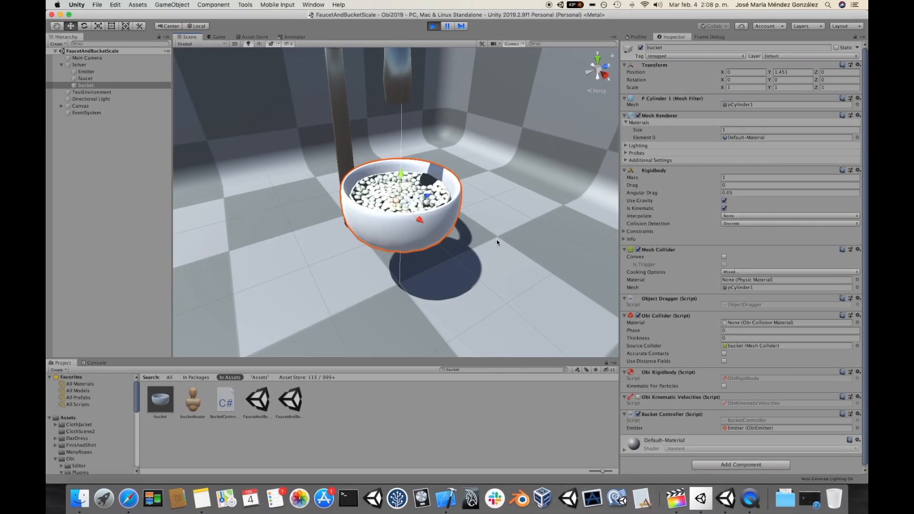
Step: Step the simulation, then resume play so the tipped bucket spills liquid
{"action": "left_click", "coordinate": [445, 27]}
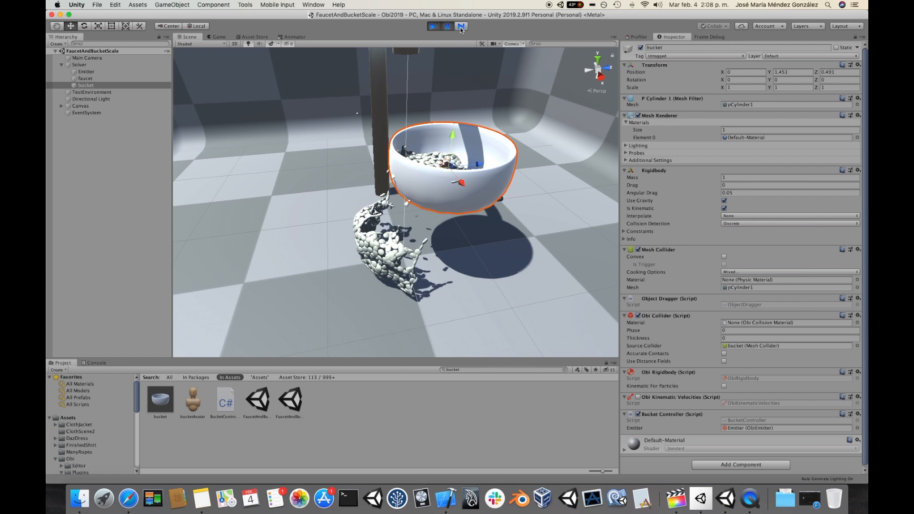
{"action": "left_click", "coordinate": [434, 27]}
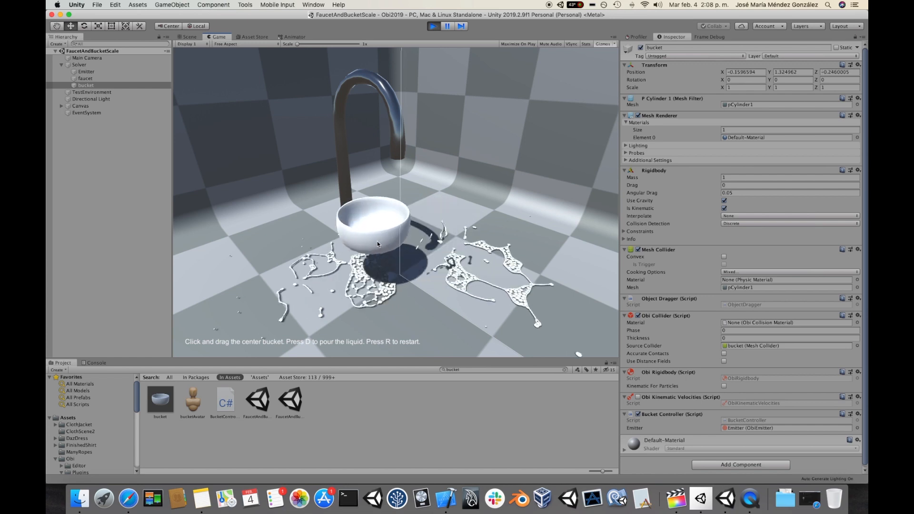
Step: Drag the small bucket twice across the pooled liquid in the Game view
{"action": "left_click_drag", "start_coordinate": [373, 222], "coordinate": [425, 239]}
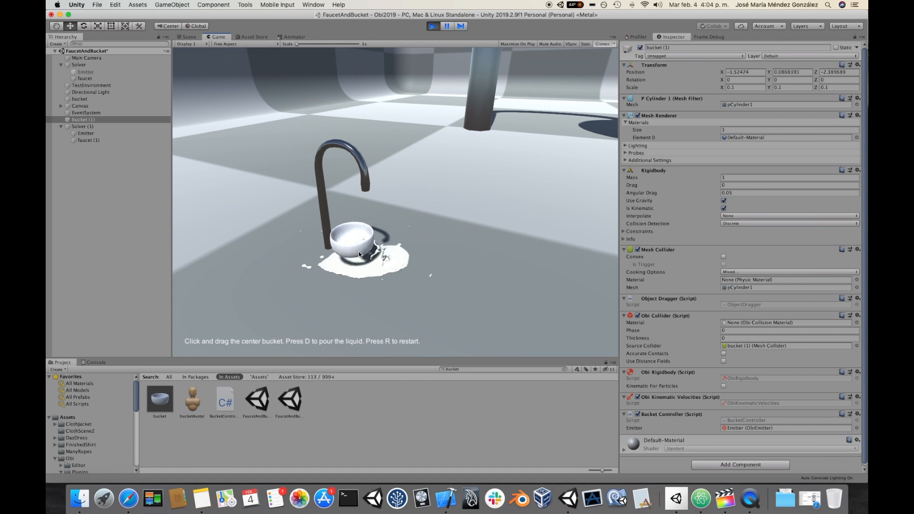
{"action": "left_click_drag", "start_coordinate": [358, 254], "coordinate": [390, 274]}
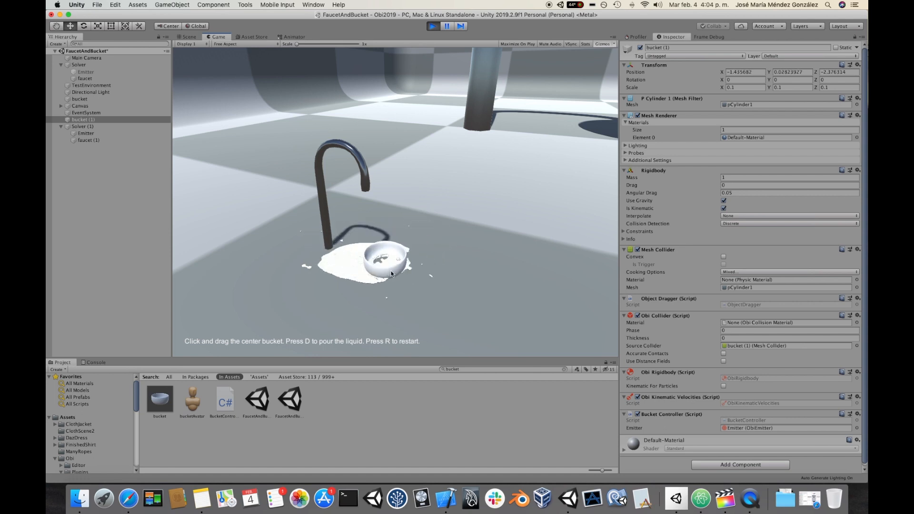